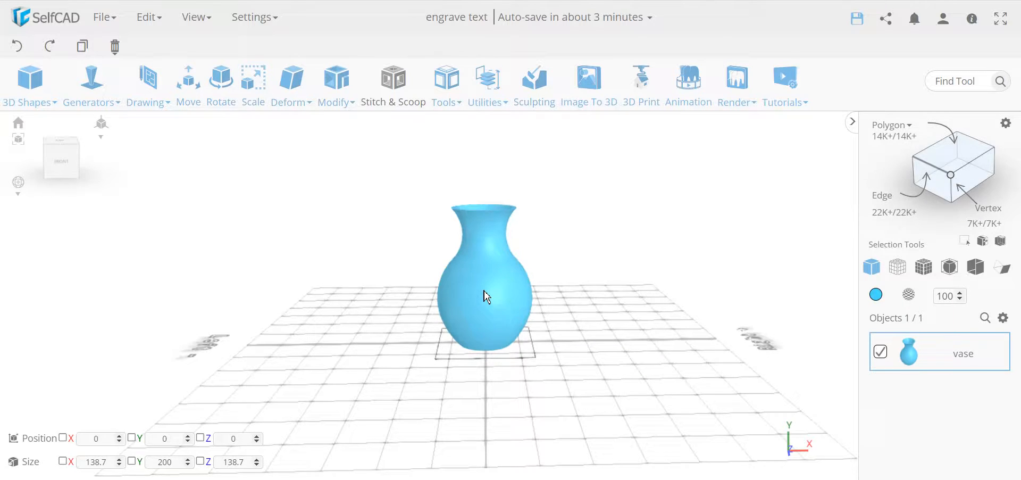
mouse_move(491, 331)
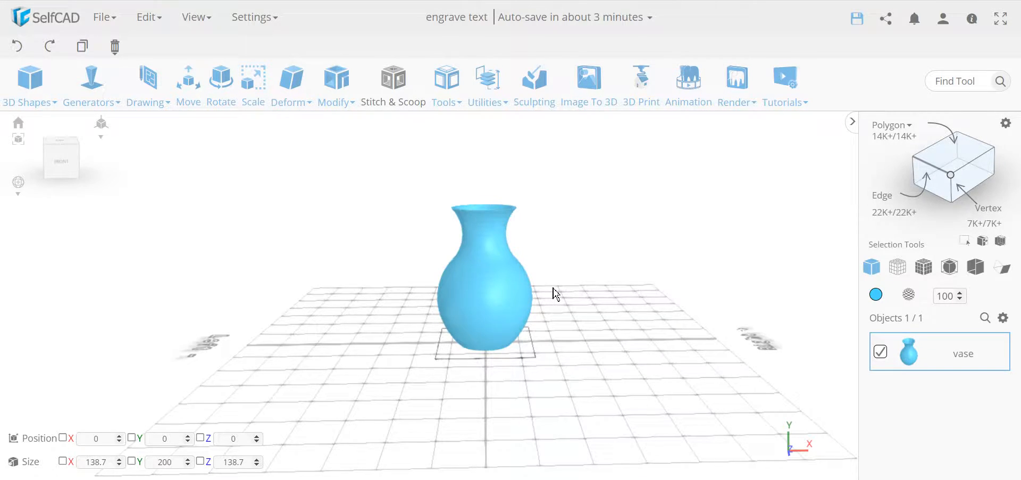
mouse_move(392, 304)
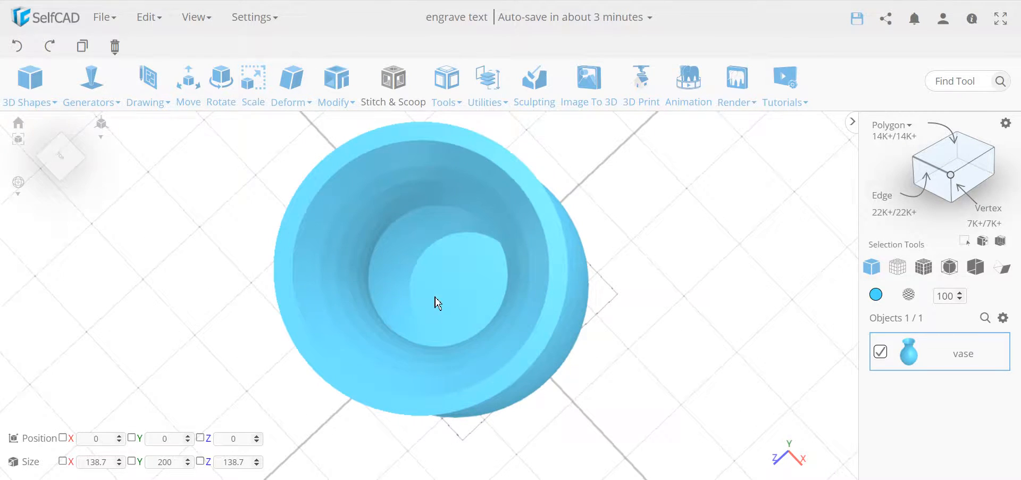
Generate a 3D 'SelfCAD' text object in Gentilis font beside the vase.
left_click_drag(436, 302, 547, 372)
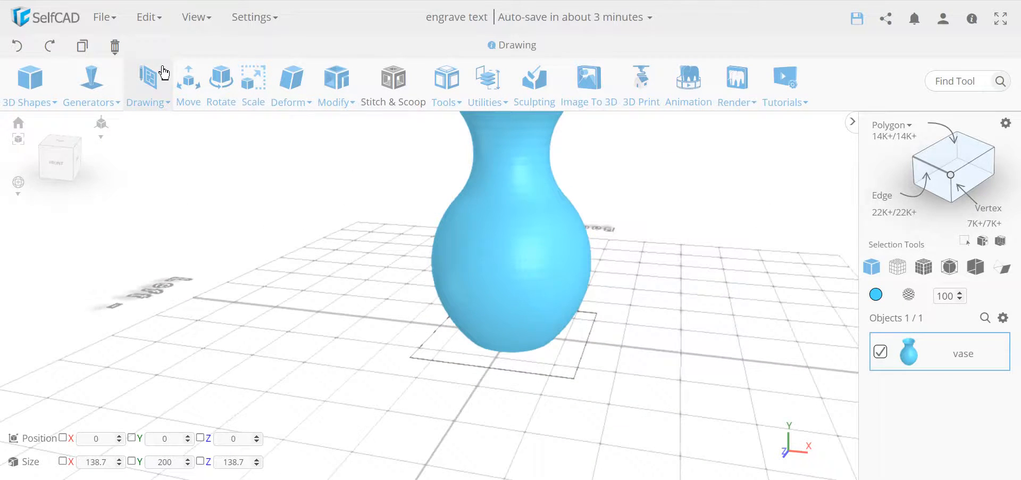
left_click(91, 82)
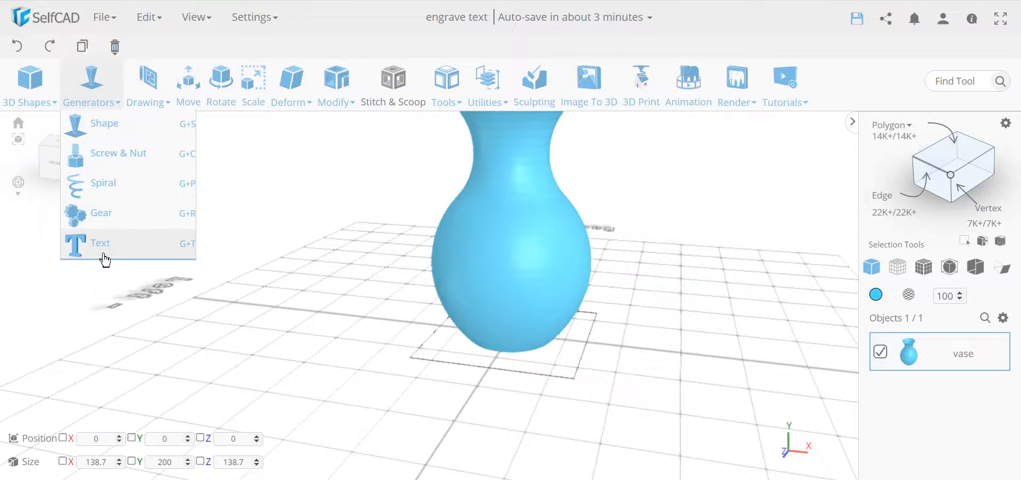
left_click(100, 243)
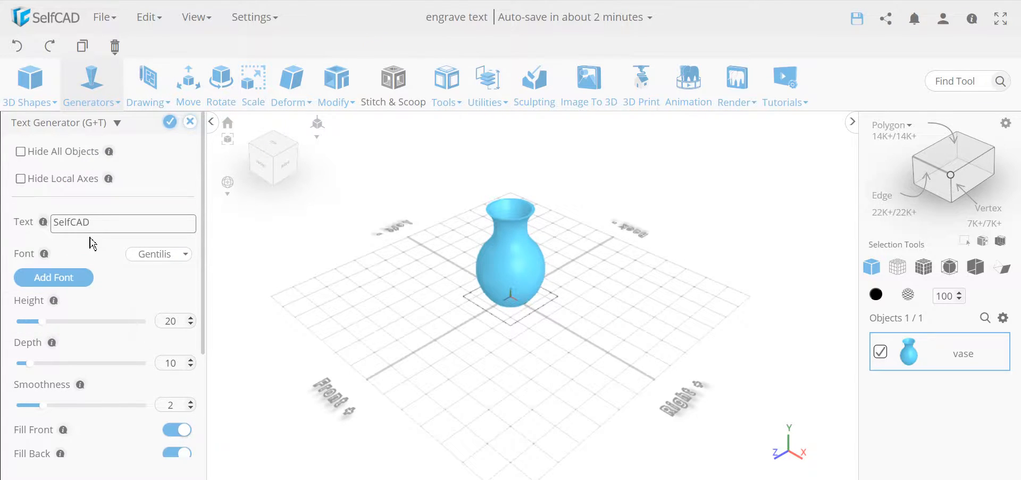
mouse_move(119, 362)
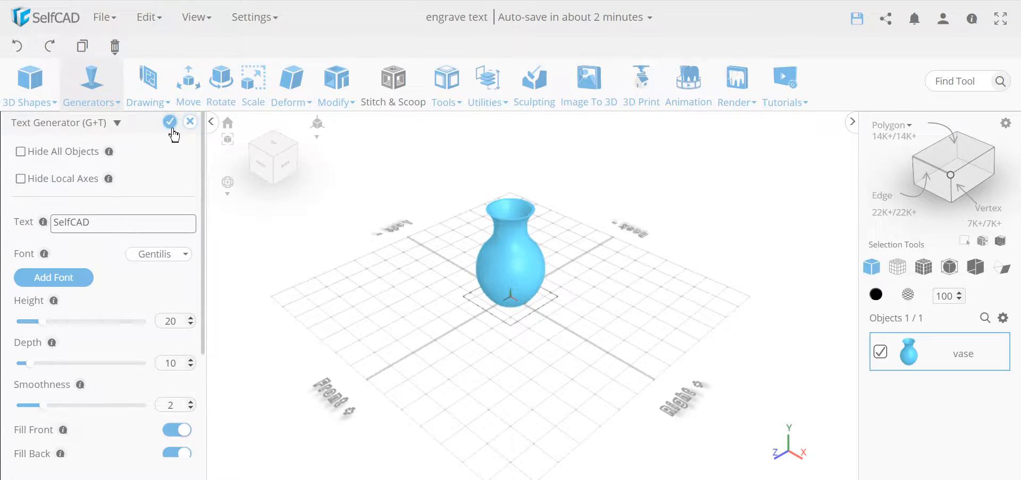
left_click(170, 121)
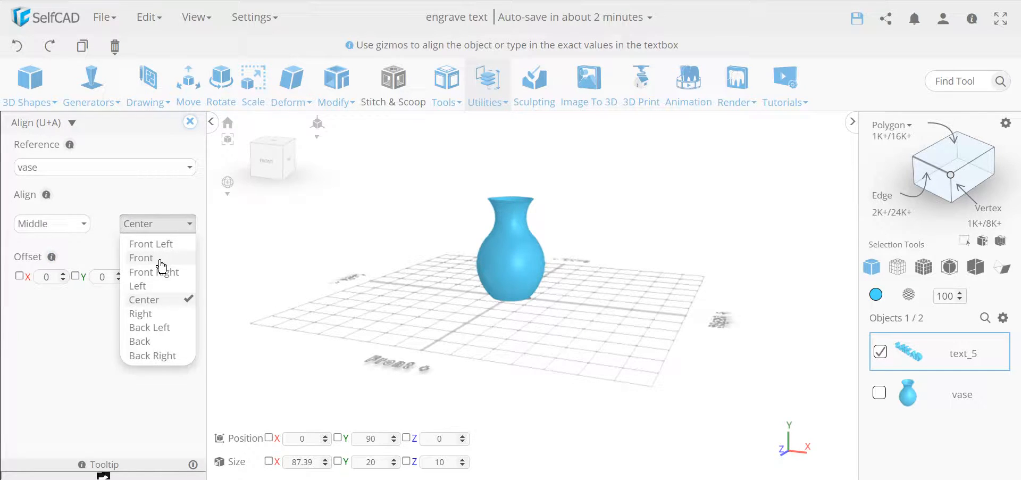
Align the text middle-front against the vase with a -20 Y offset.
left_click(141, 257)
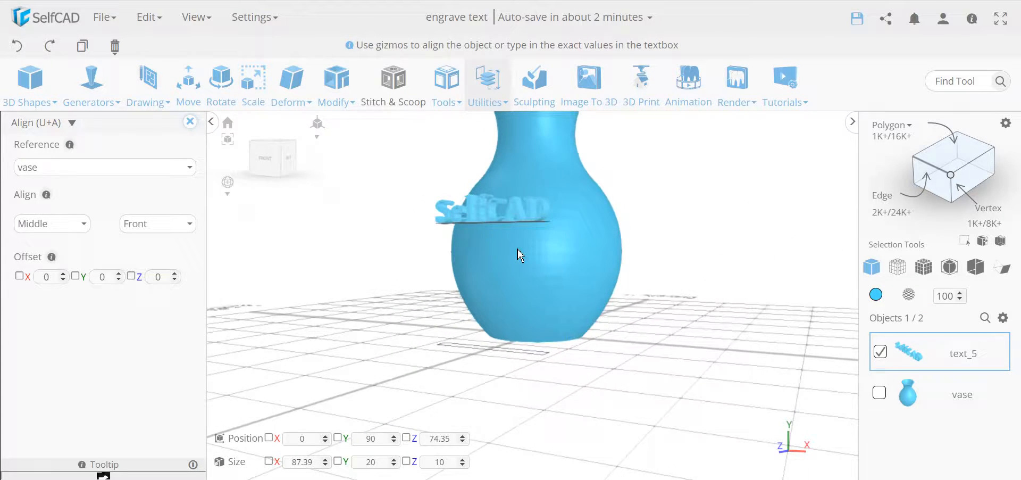
left_click(103, 277)
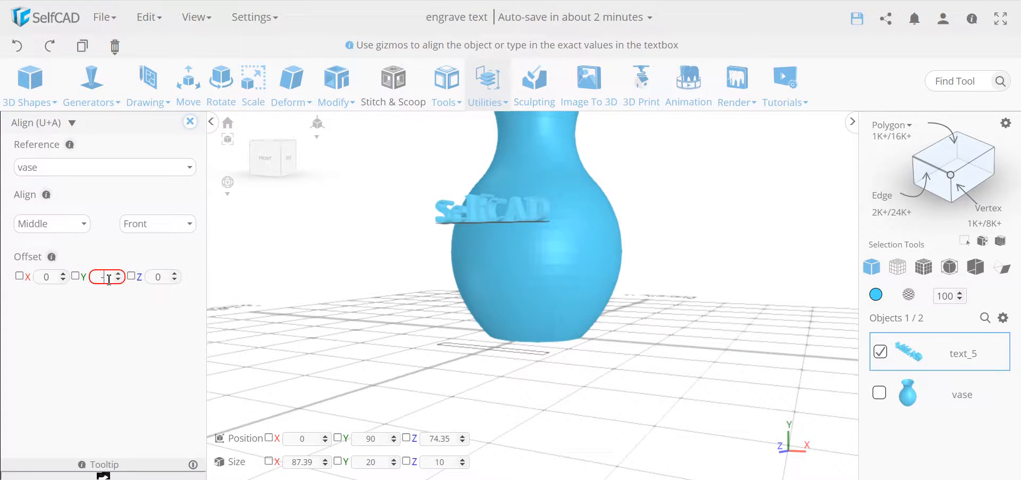
type("-20")
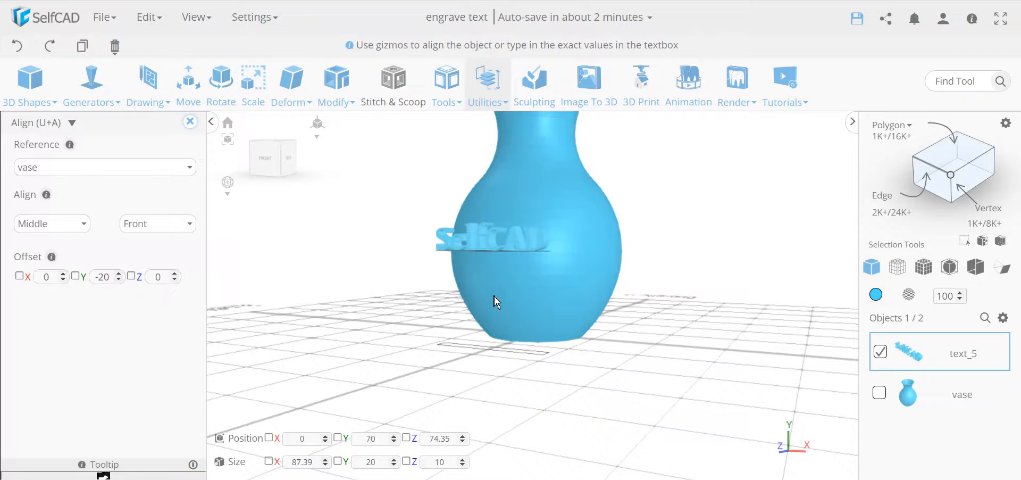
left_click_drag(495, 301, 472, 241)
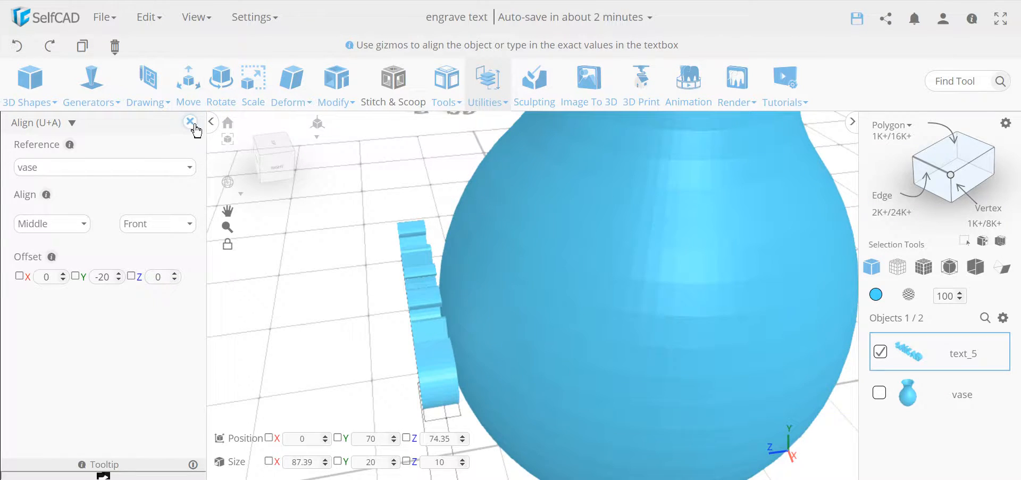
Scale the text's Z depth to 42 so the letters pass through the vase wall.
left_click(253, 77)
type("42")
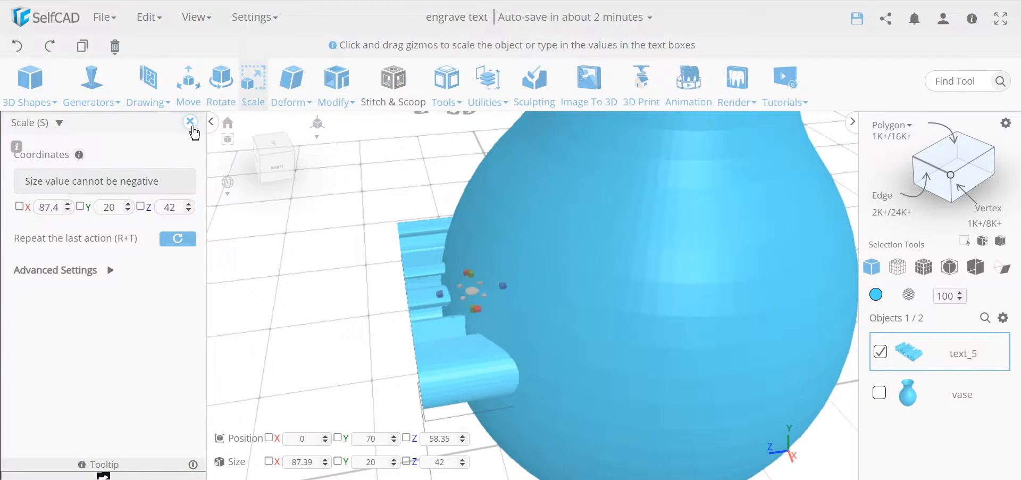
left_click(189, 121)
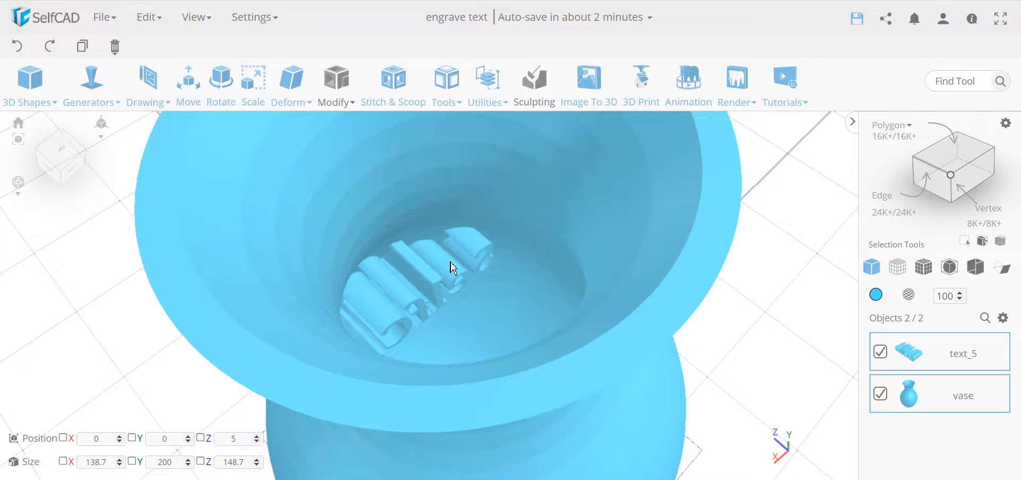
Choose Stitch & Scoop Difference with text_5 as the object to subtract.
left_click(392, 80)
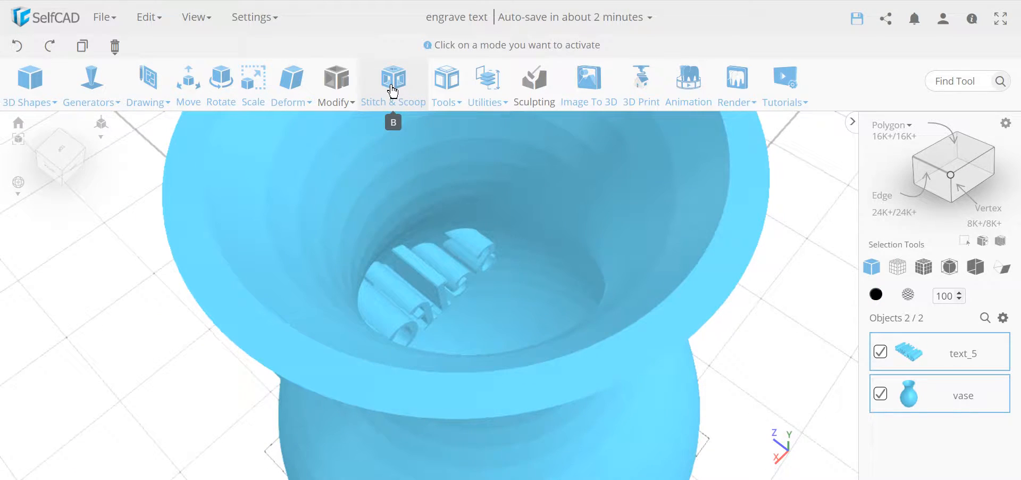
left_click(393, 77)
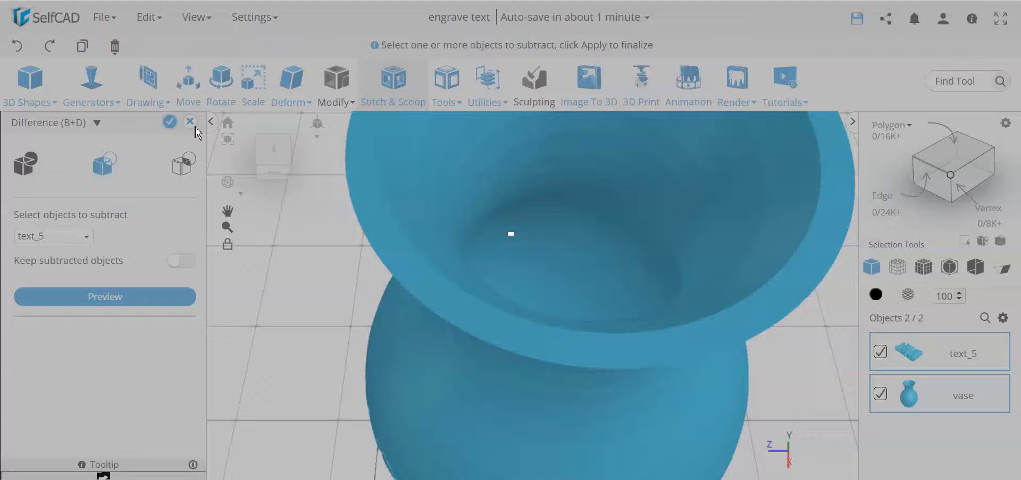
Cancel the difference and measure the vase rim wall at about 5.82 mm.
left_click(190, 121)
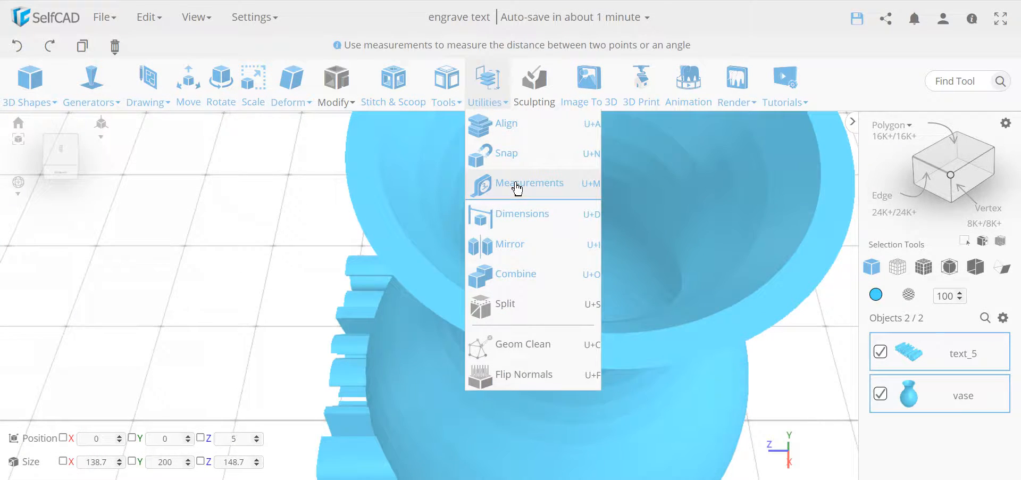
left_click(530, 183)
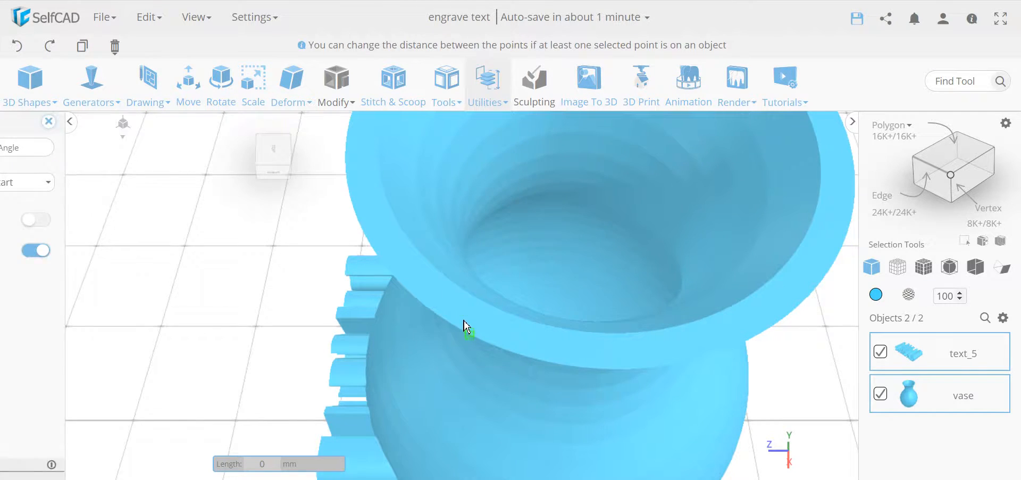
left_click(469, 340)
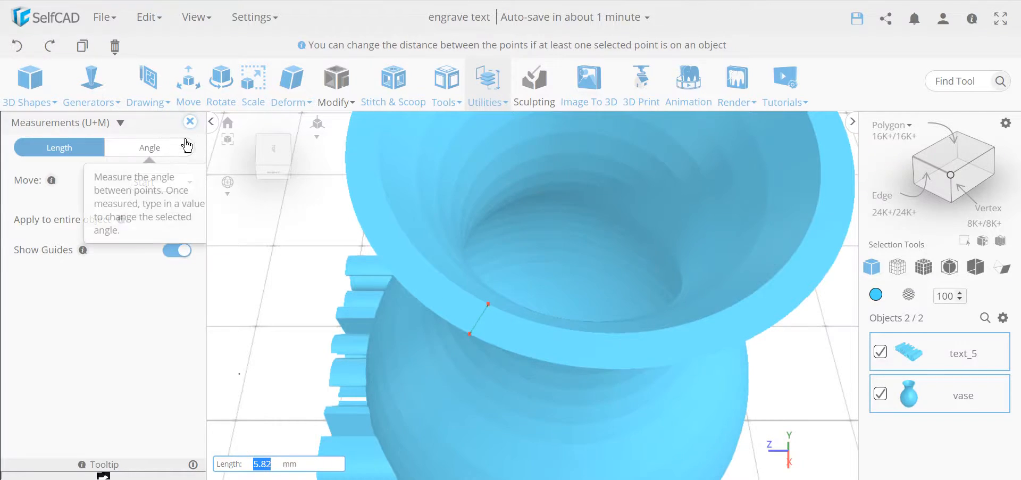
left_click(190, 121)
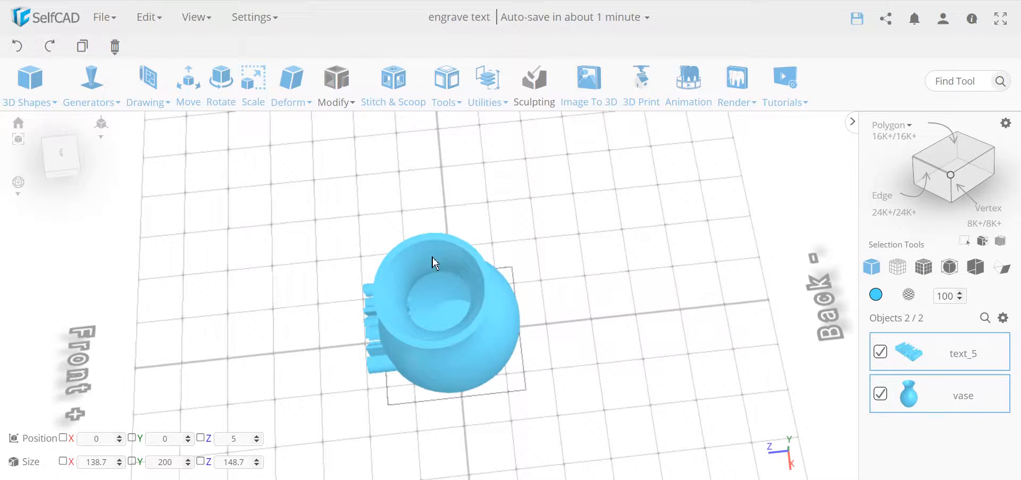
Insert a cylinder (mesh_3) from 3D Shapes next to the vase.
left_click_drag(435, 262, 638, 282)
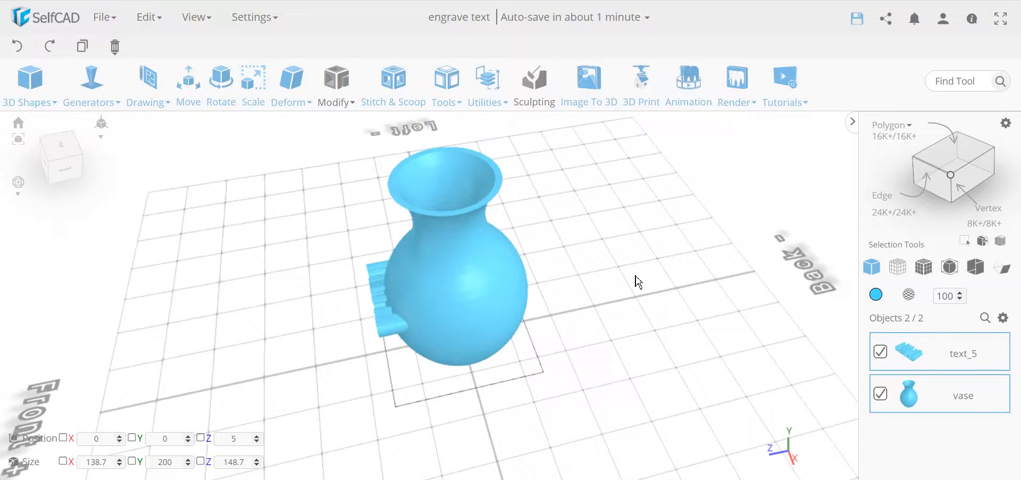
left_click(26, 85)
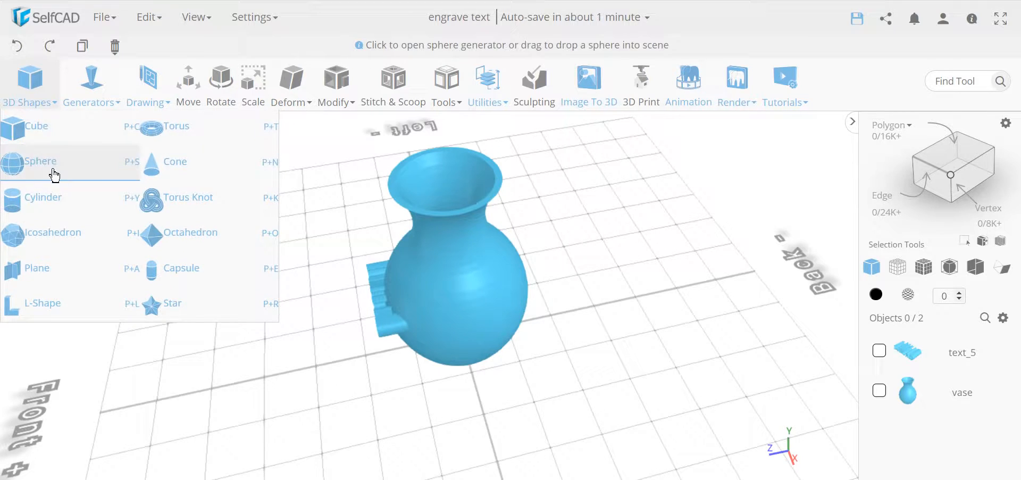
left_click(42, 197)
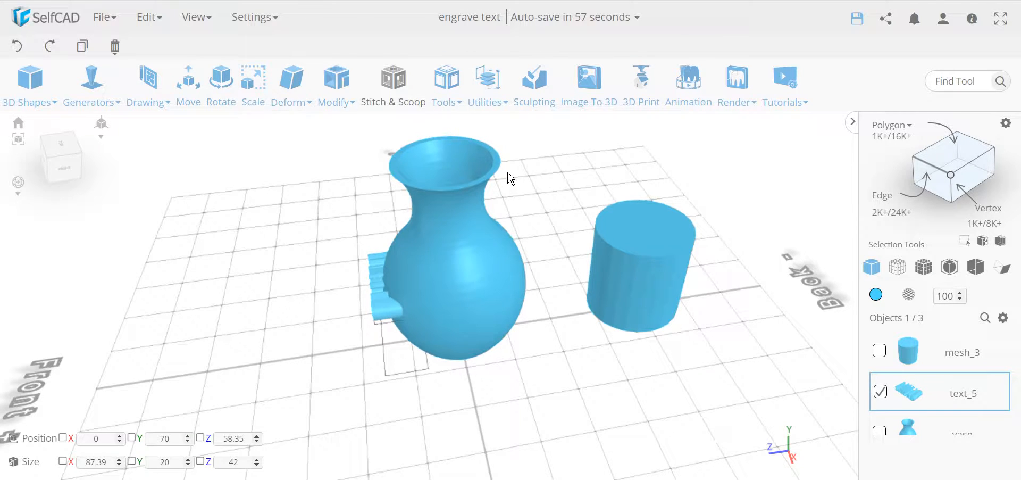
Align the text to cylinder mesh_3 using Bottom and Center alignment.
left_click(484, 77)
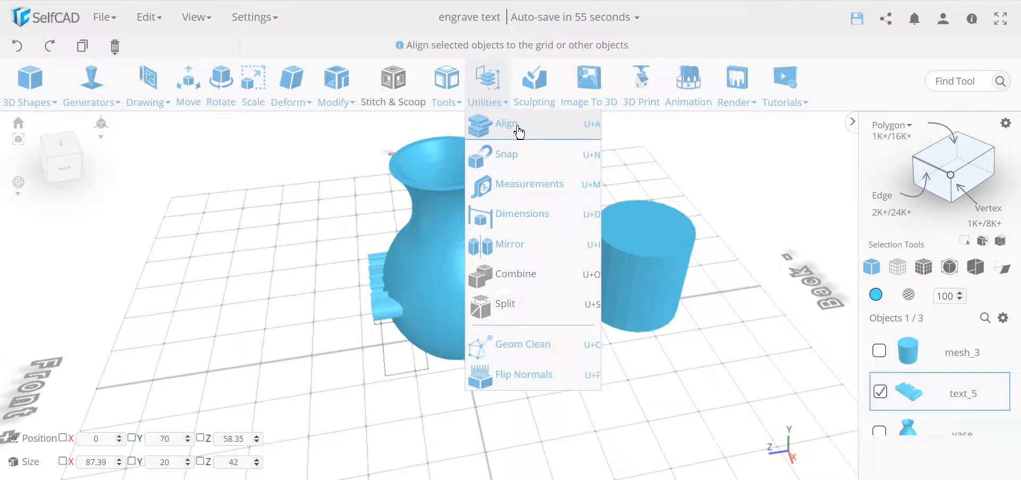
left_click(505, 123)
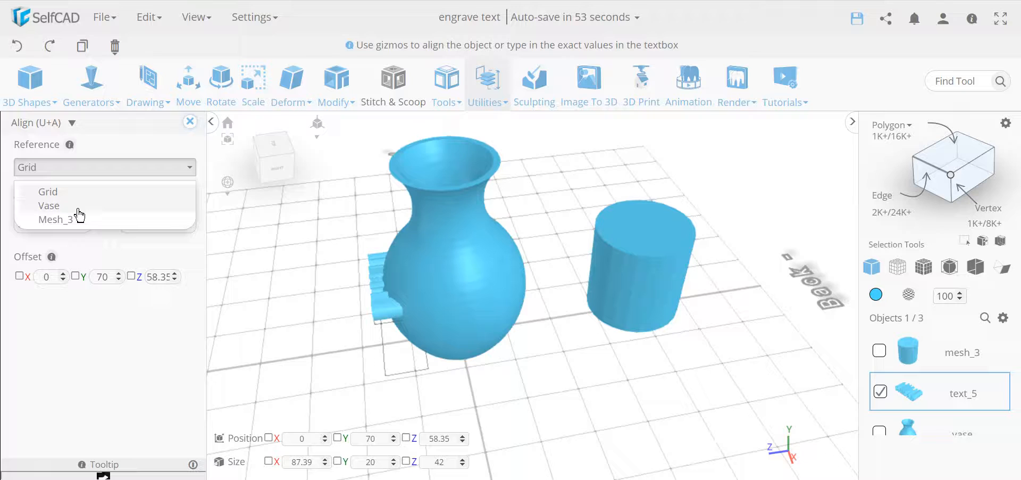
left_click(55, 219)
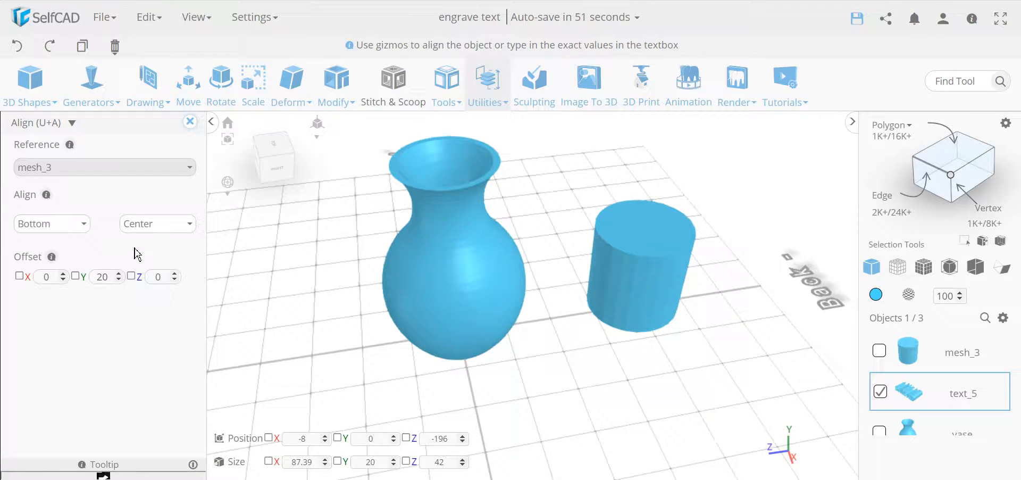
left_click(51, 224)
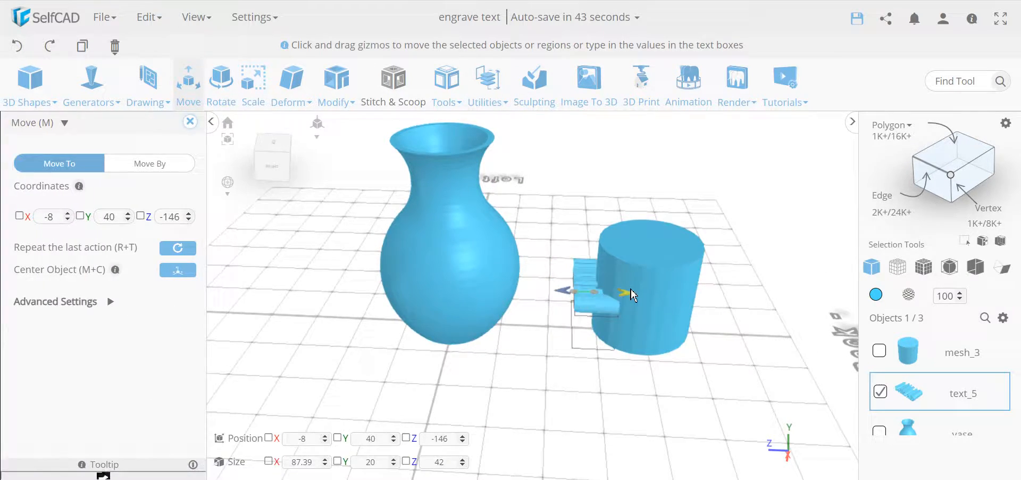
Subtract text_5 from mesh_3, producing difference_8 with SelfCAD engraved in its side.
left_click(190, 122)
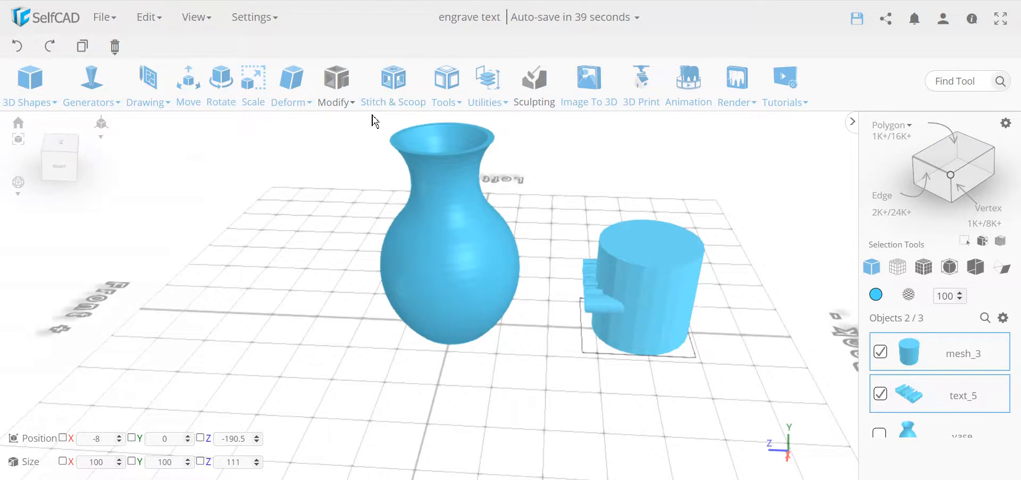
left_click(393, 80)
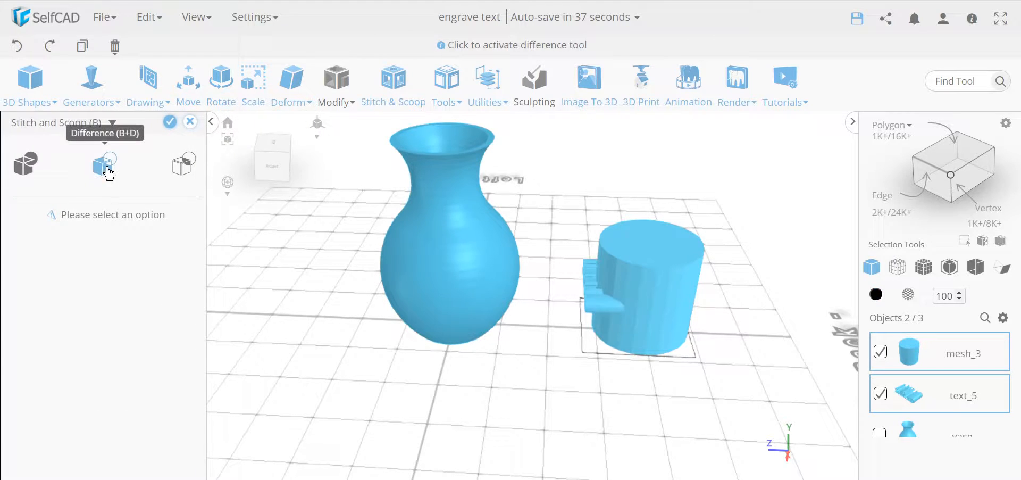
left_click(105, 162)
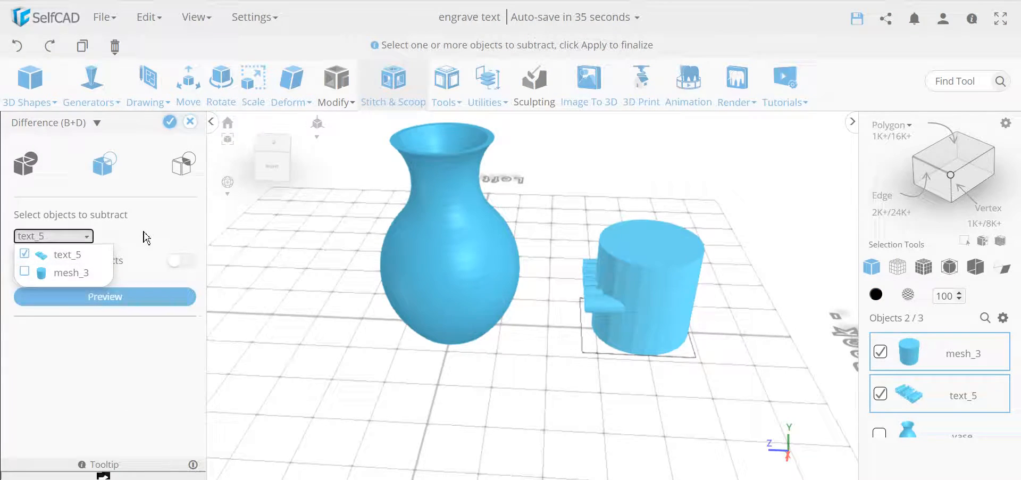
left_click(170, 121)
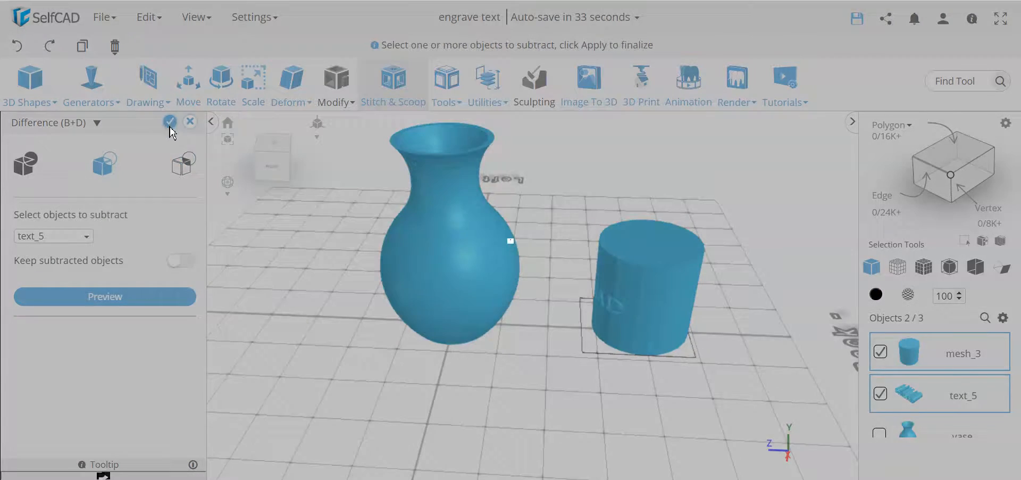
left_click(169, 122)
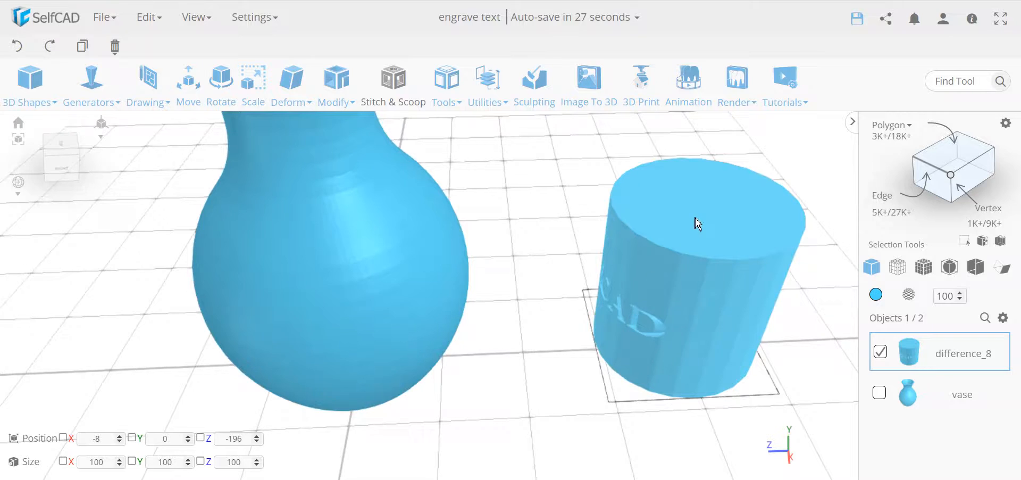
Delete the engraved difference_8 cylinder, leaving the text against the vase front.
scroll("up", 3)
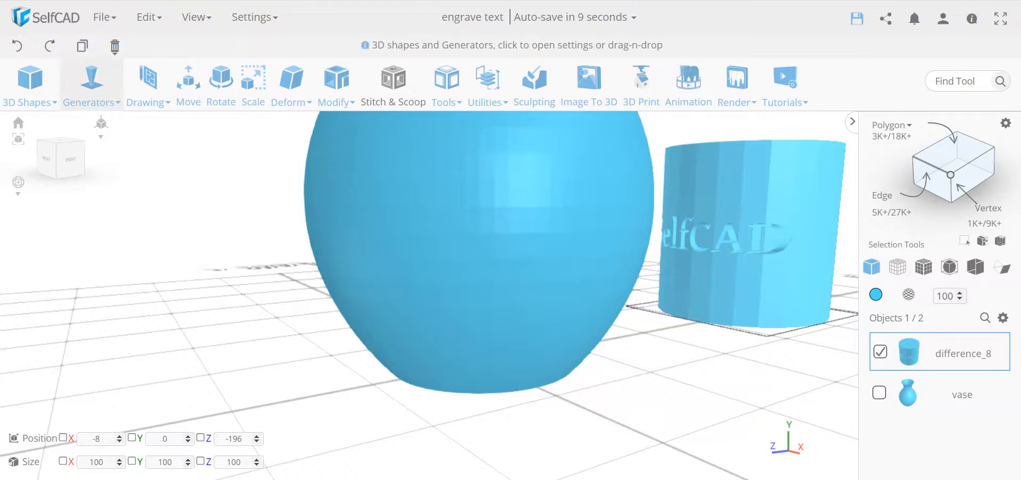
left_click(17, 46)
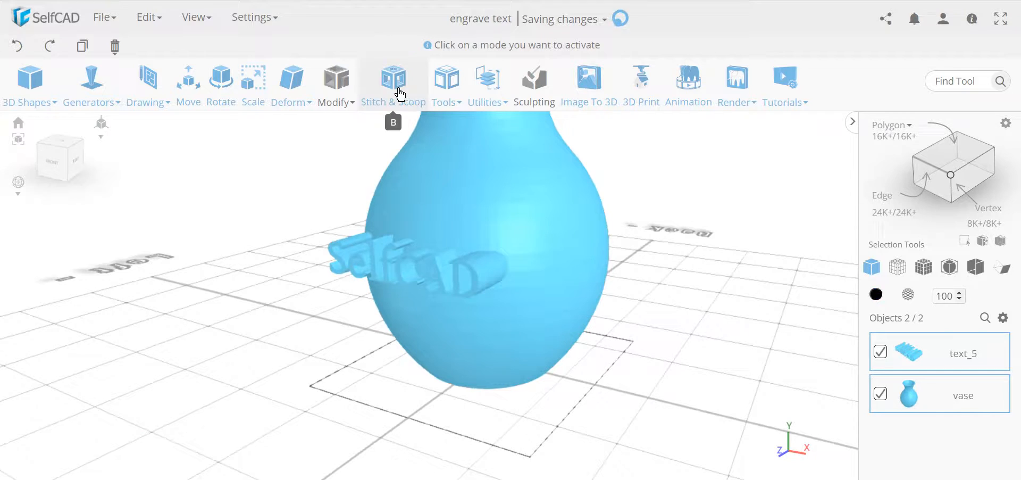
left_click(393, 77)
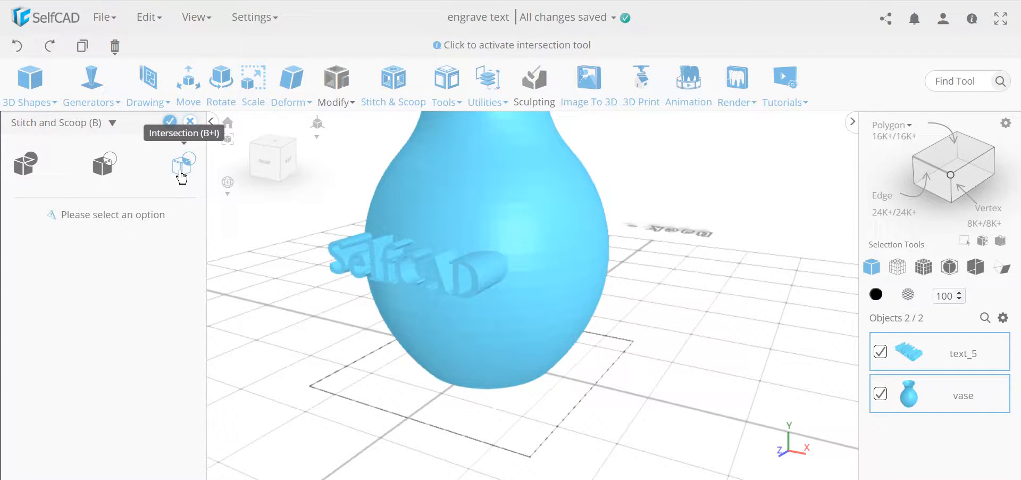
mouse_move(26, 163)
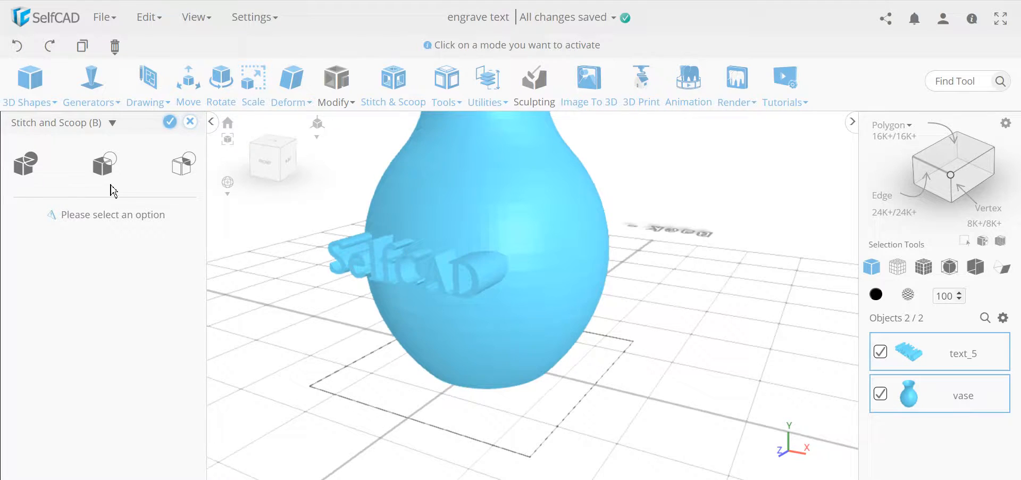
left_click(182, 163)
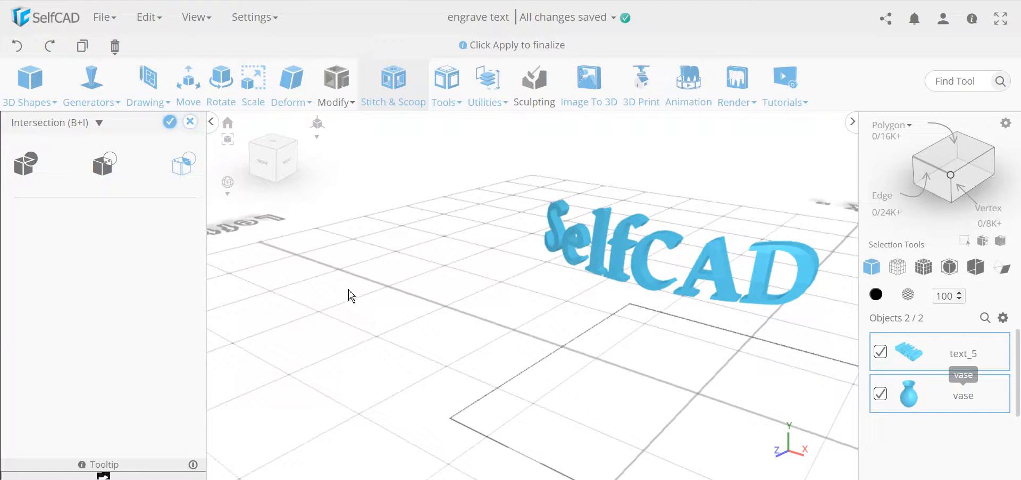
left_click(190, 122)
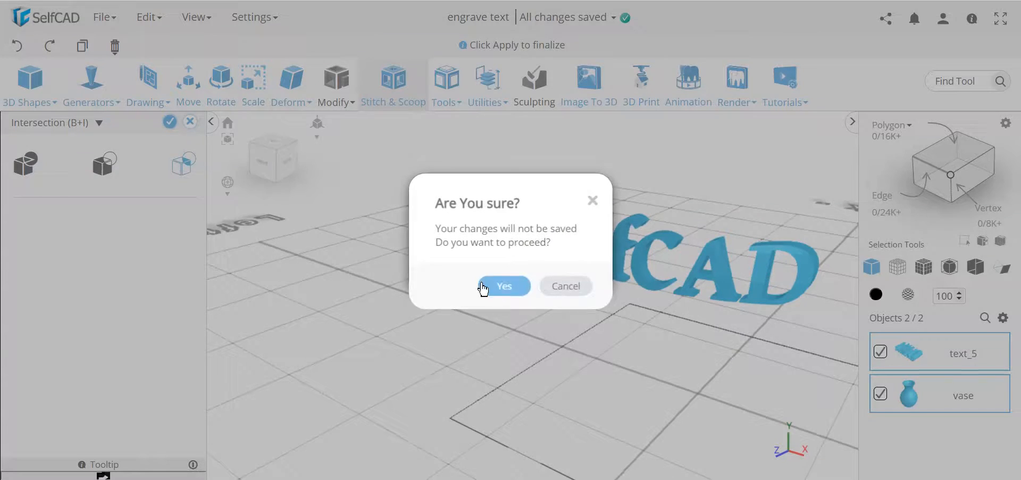
left_click(505, 286)
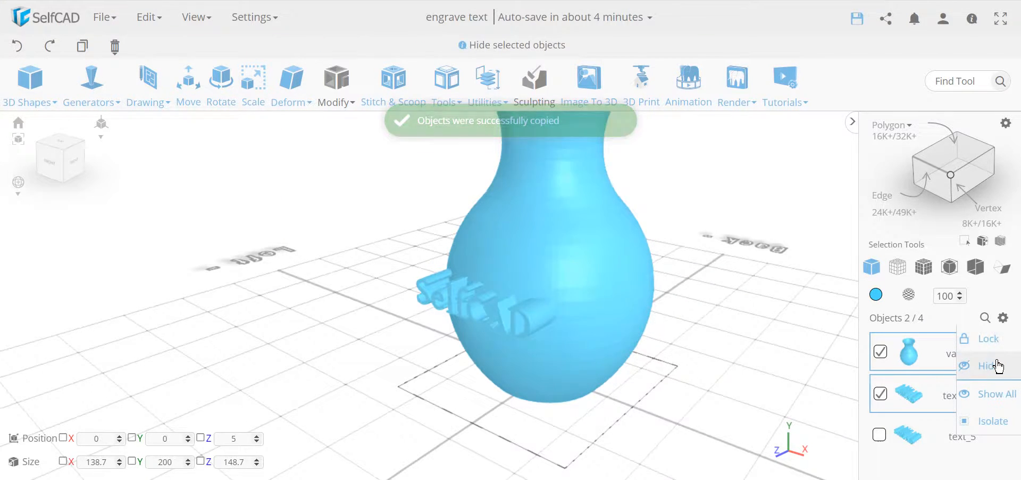
Hide the vase and text copies, then intersect the originals into intersection_5.
left_click(988, 366)
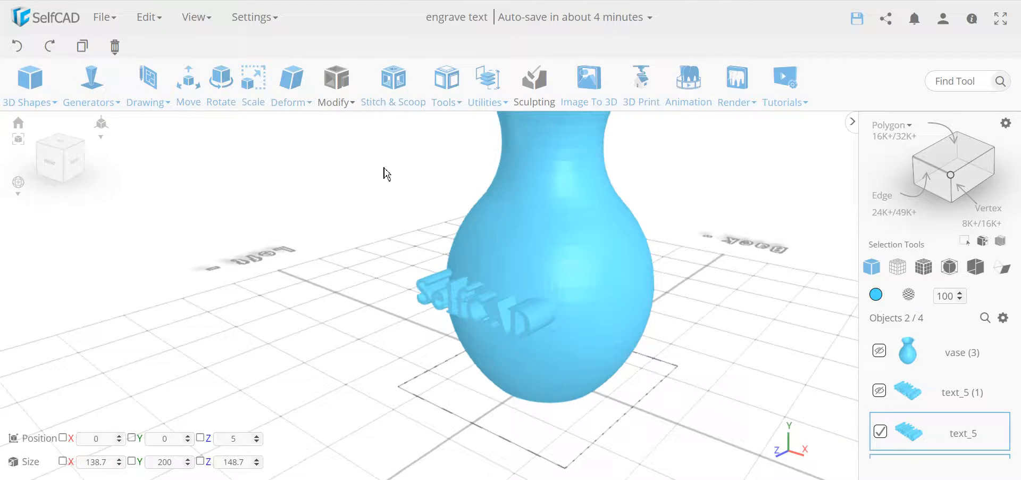
left_click(393, 77)
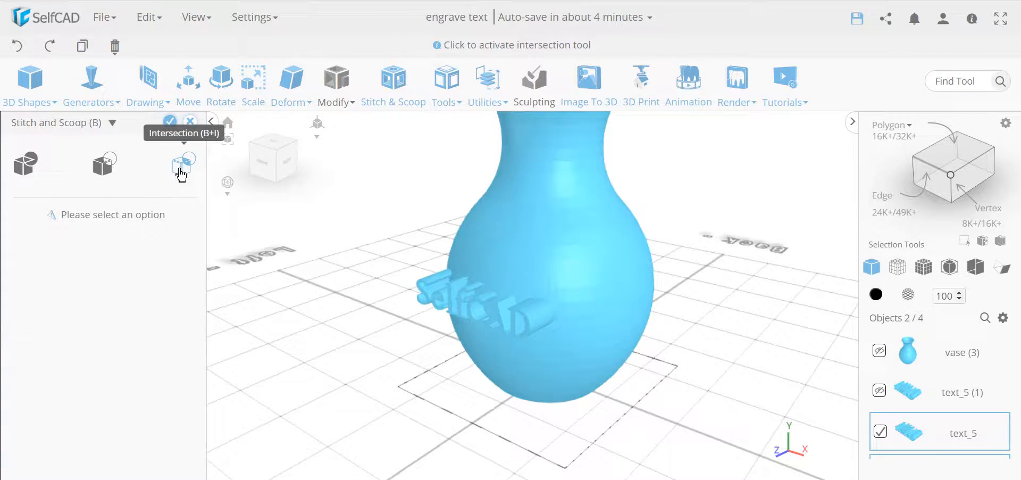
left_click(182, 165)
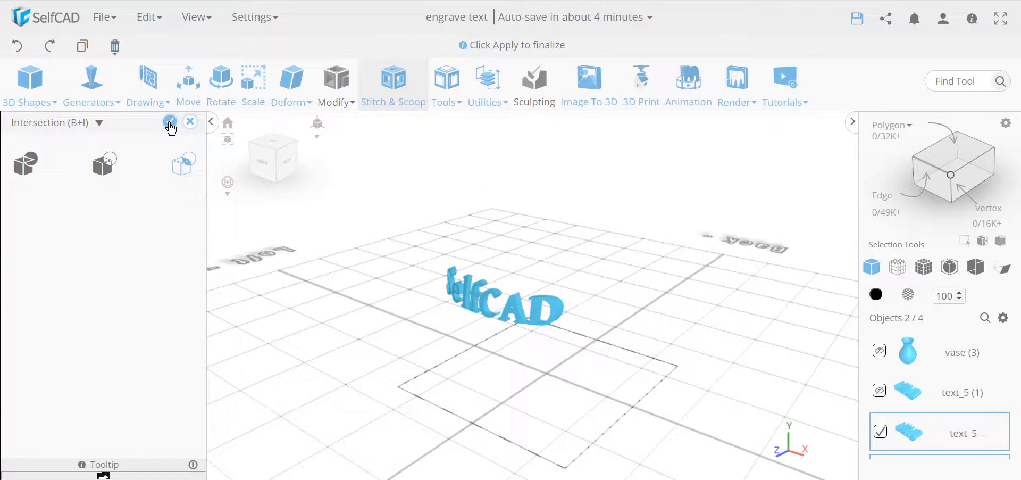
left_click(169, 122)
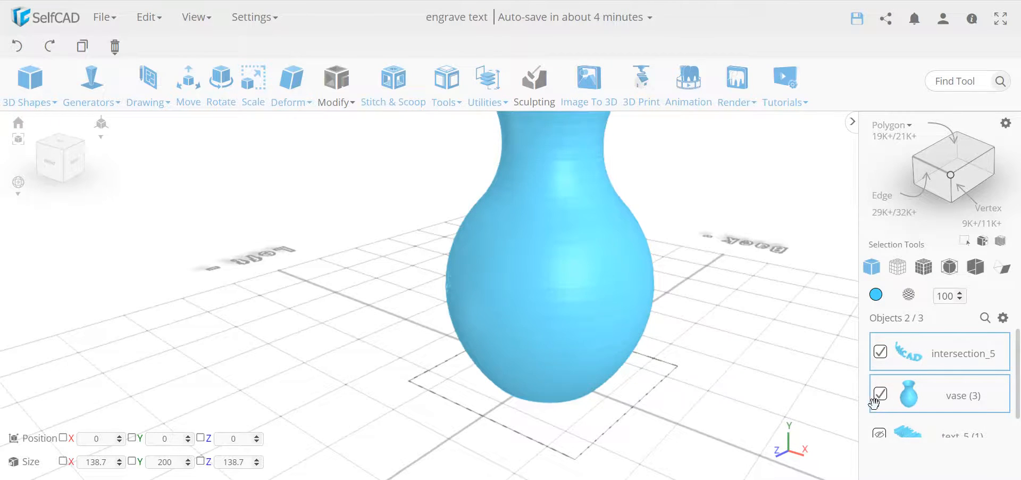
Move the intersection_5 lettering up by 3 in Z, from 58.02 to 61.02.
left_click(879, 392)
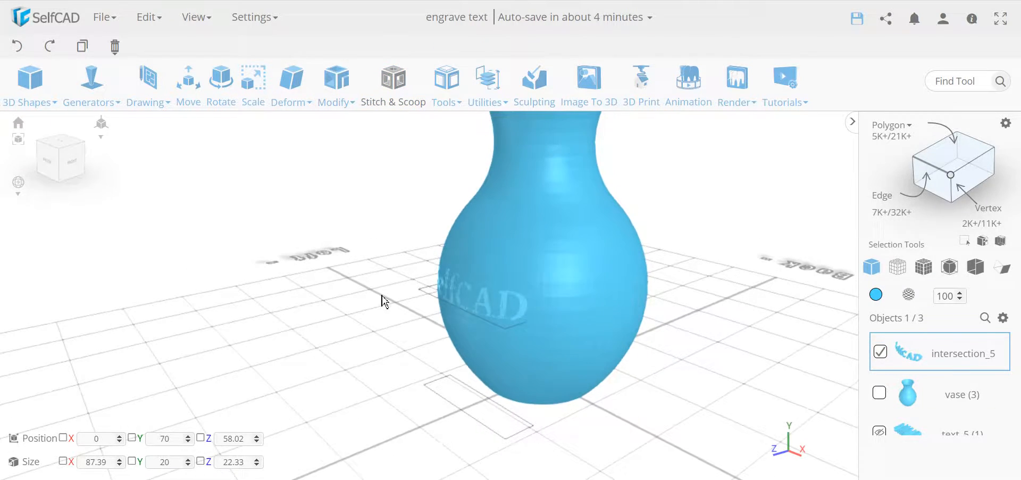
left_click(187, 77)
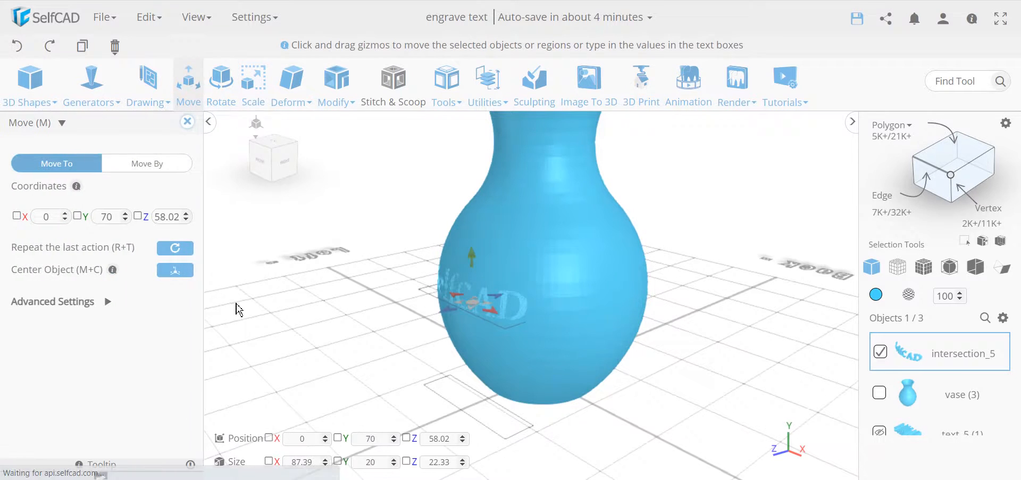
left_click(149, 163)
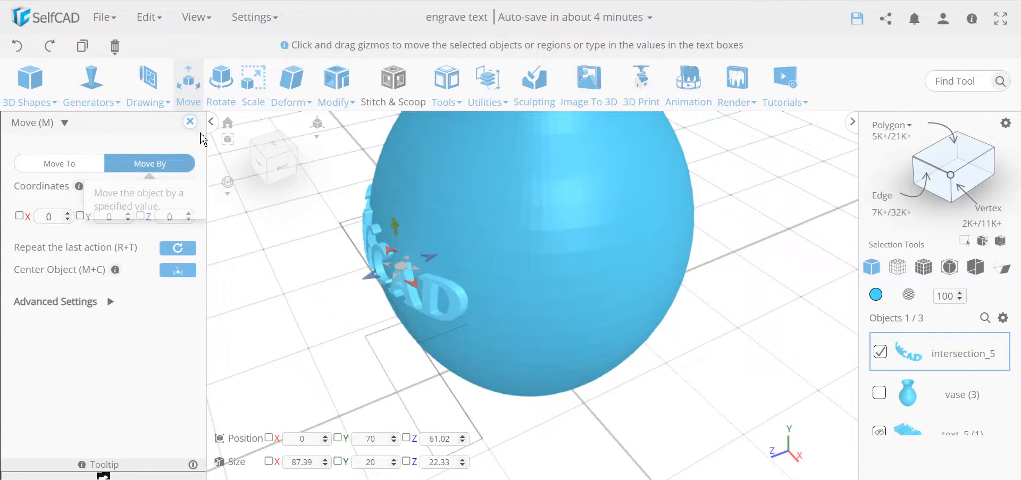
left_click(189, 121)
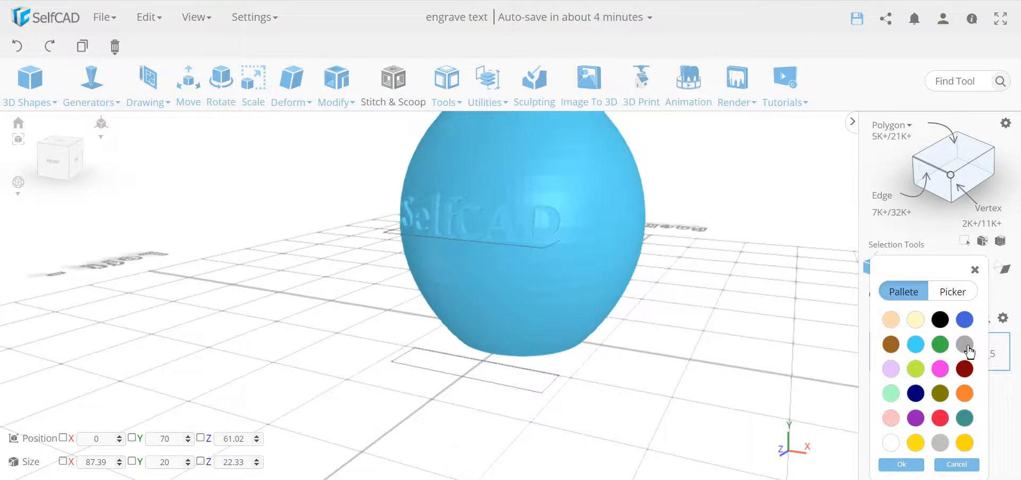
Colour the intersection_5 lettering gray and add vase (3) to the selection.
left_click(902, 463)
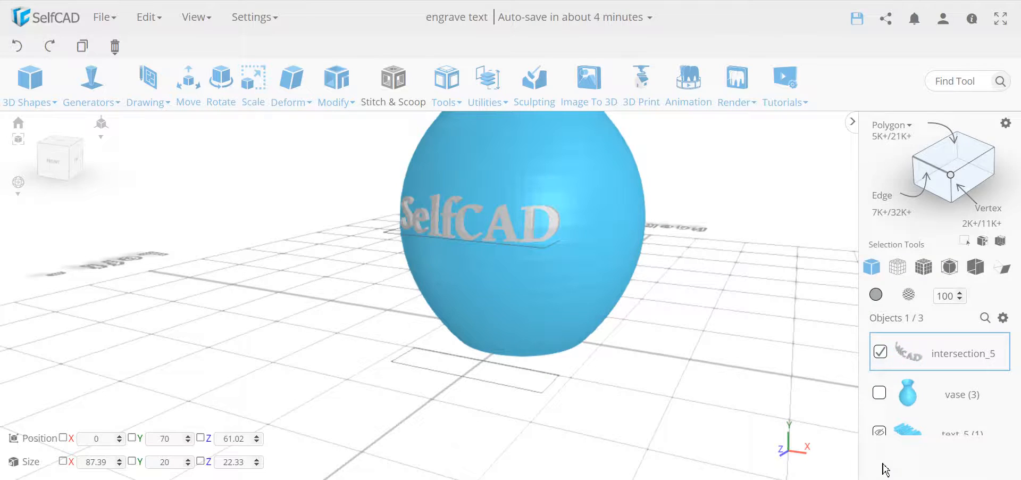
left_click(879, 392)
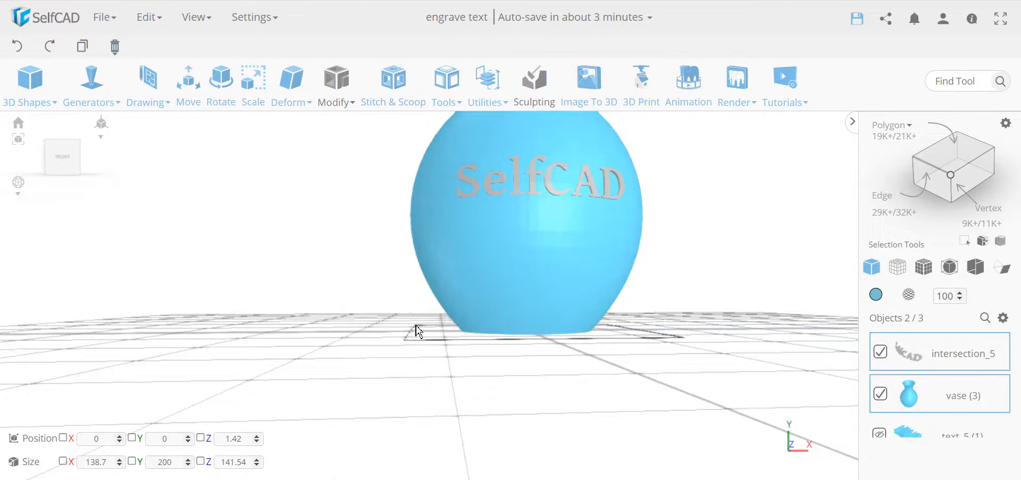
left_click(393, 77)
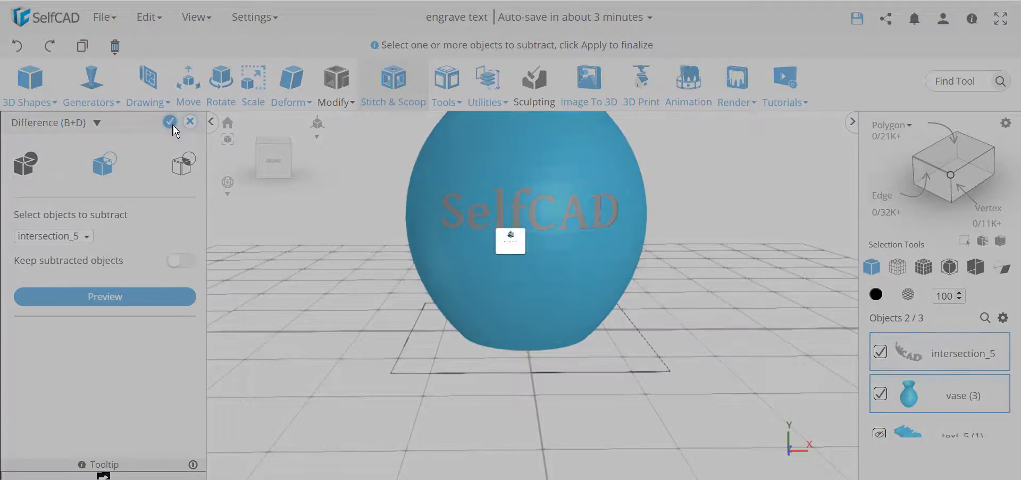
Apply Difference to subtract intersection_5 from vase (3), producing difference_9.
left_click(170, 121)
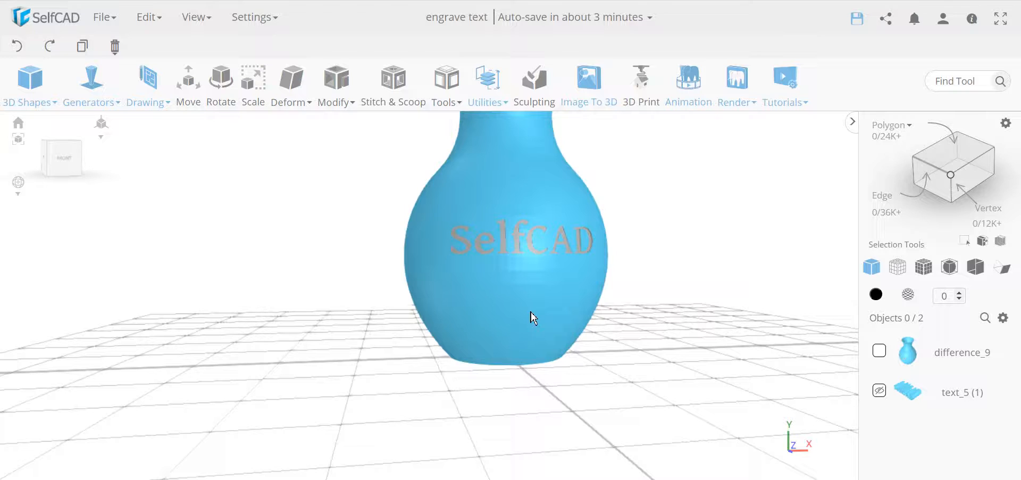
mouse_move(362, 359)
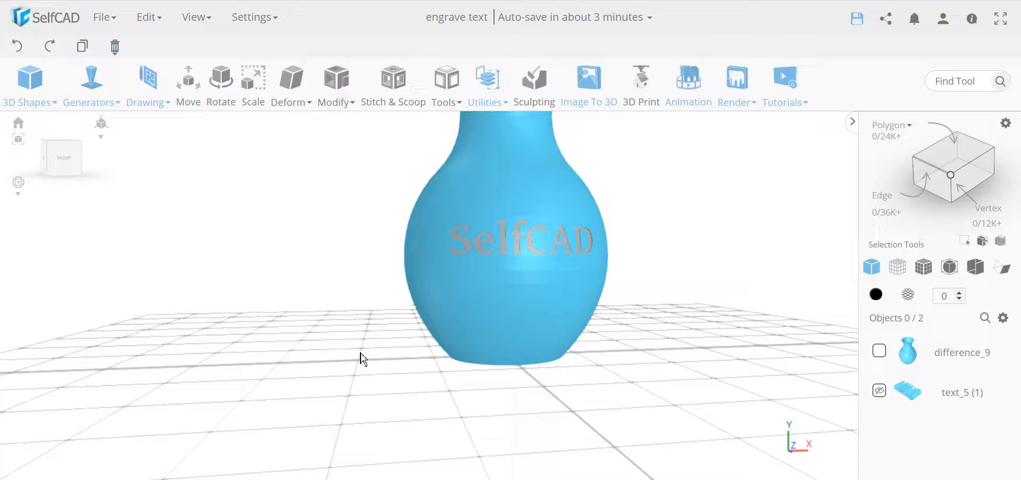